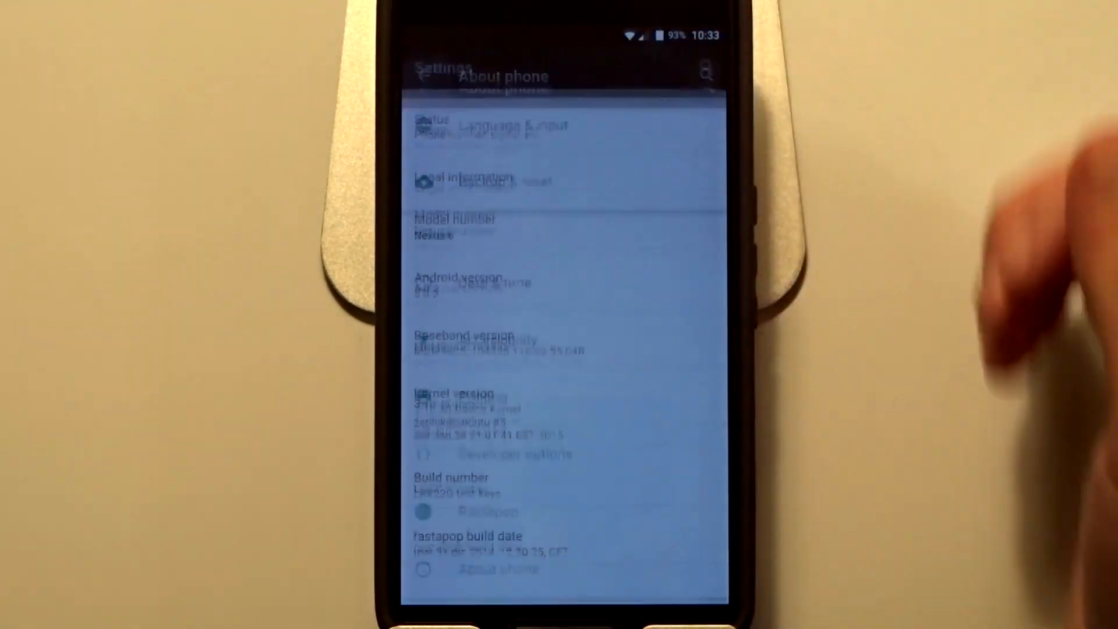
Leave About phone, scroll the main Settings list and enter the Rastapop section.
key("back")
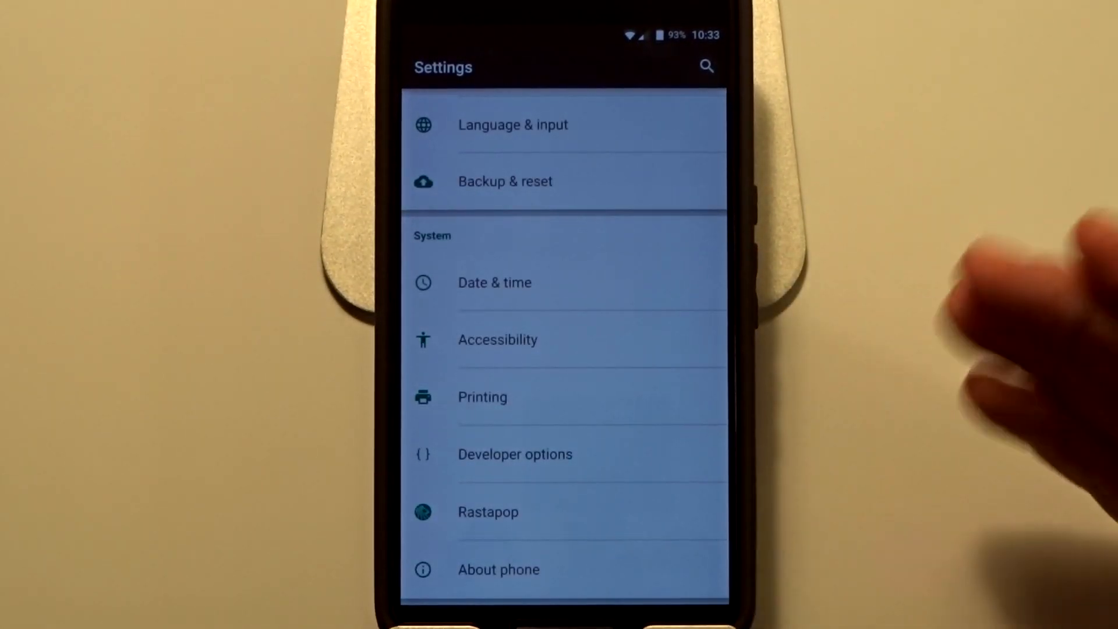
scroll("up", 3)
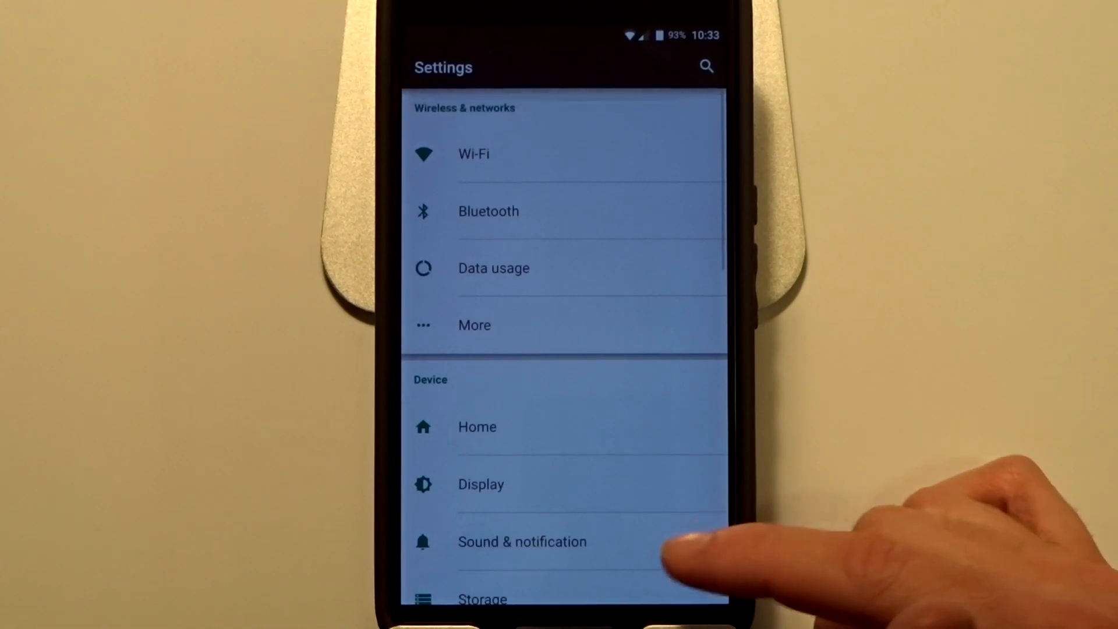
scroll("up", 3)
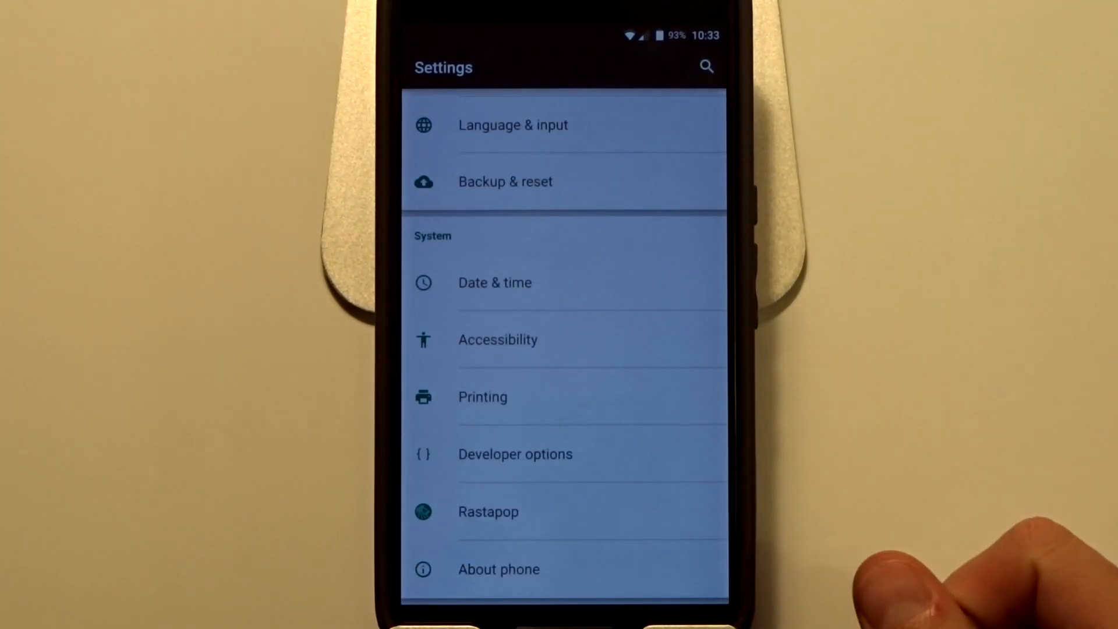
left_click(564, 511)
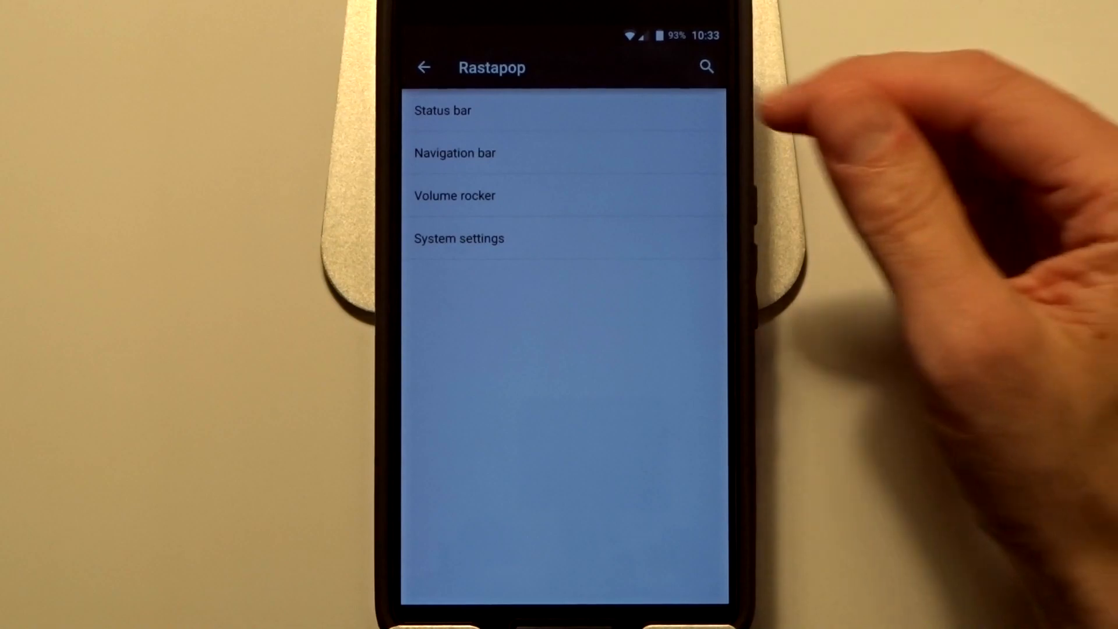
In Status bar options, switch off Brightness control and return to the Rastapop list.
left_click(442, 110)
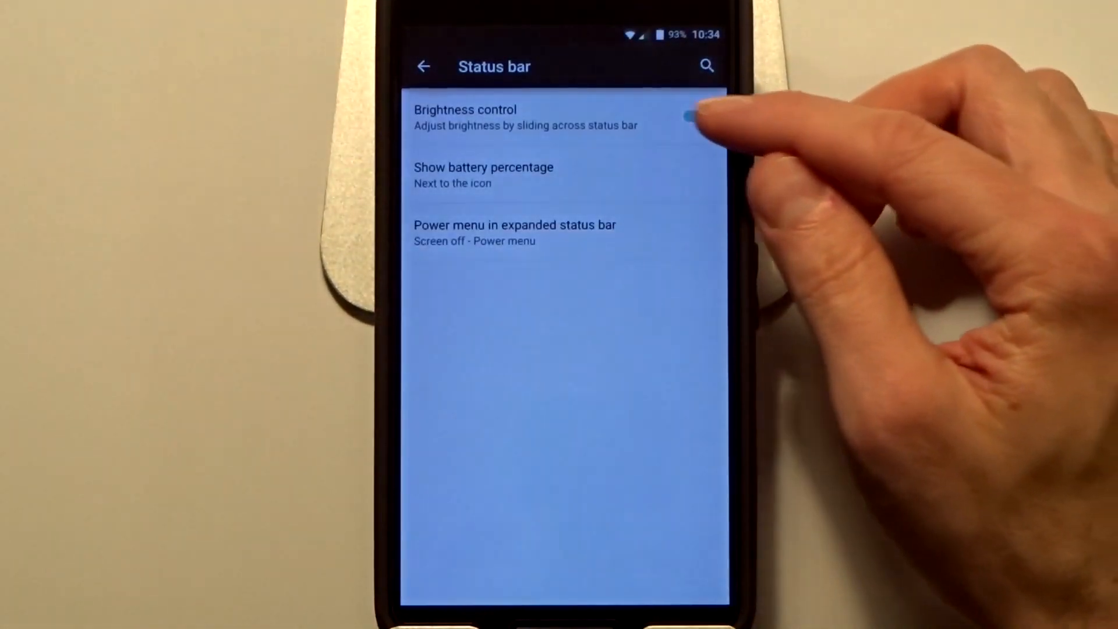
left_click(692, 117)
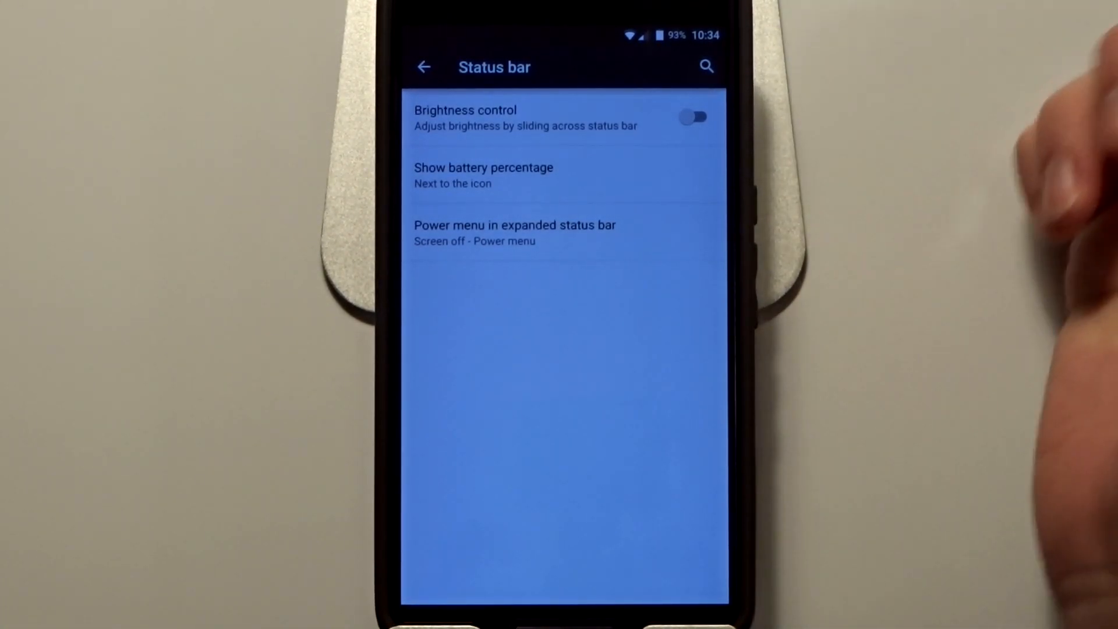
left_click(514, 233)
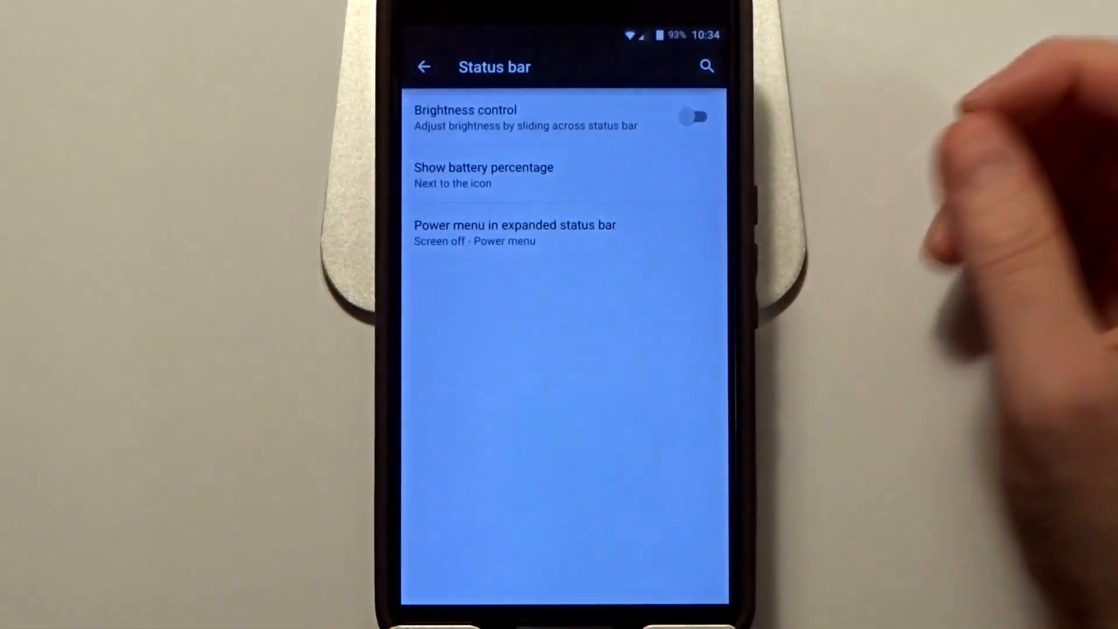
left_click(424, 66)
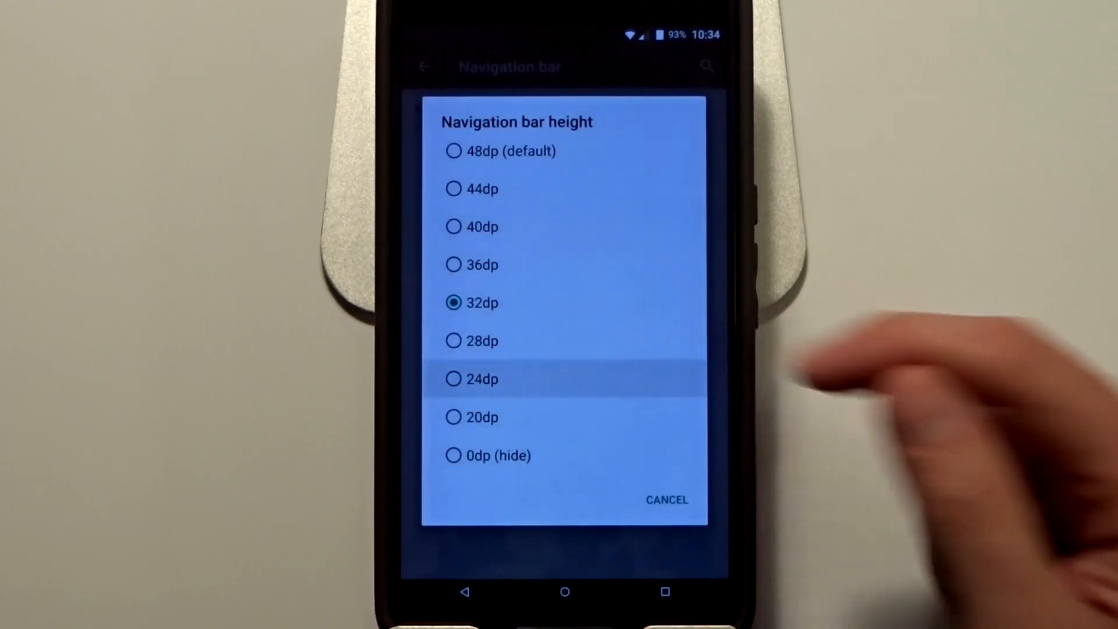
Set Navigation bar height to 0dp (hide) and return to the Rastapop list.
left_click(481, 378)
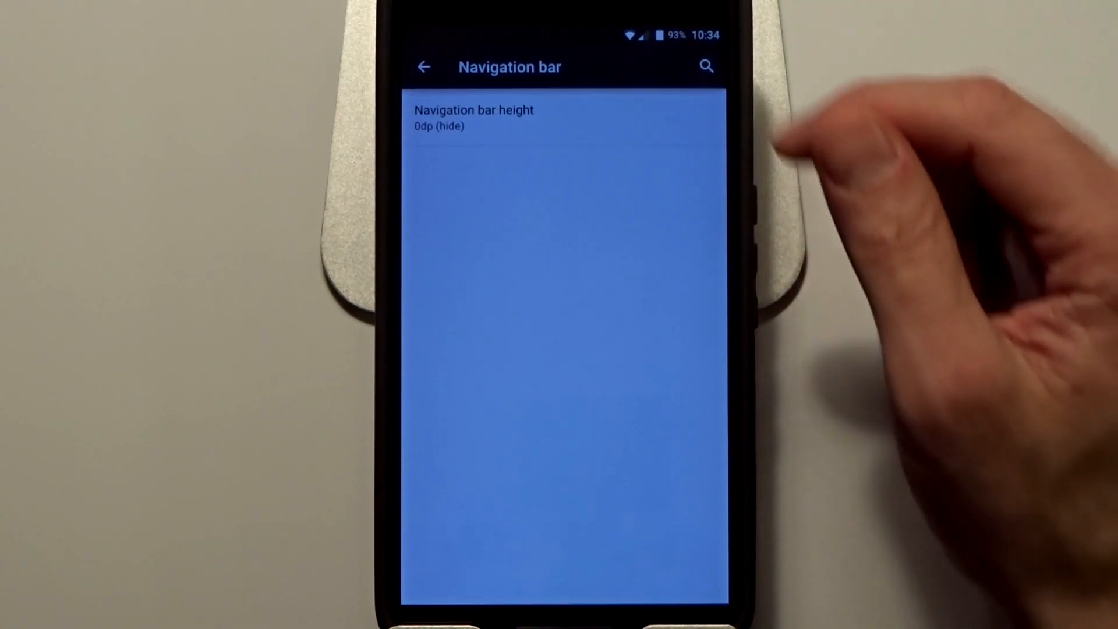
left_click(424, 66)
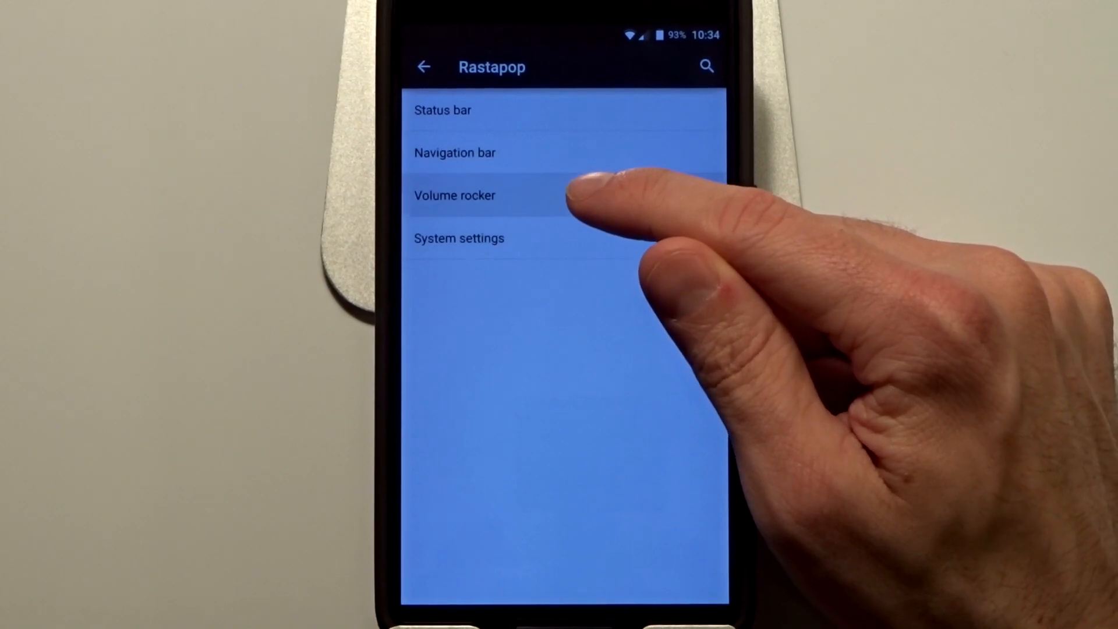
left_click(456, 195)
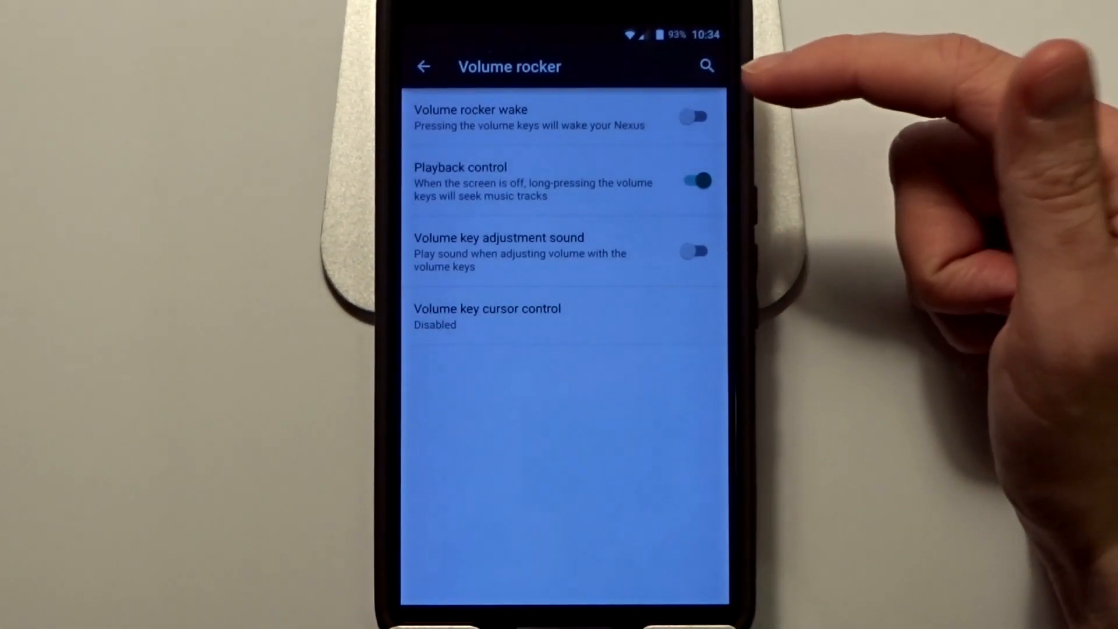
left_click(694, 116)
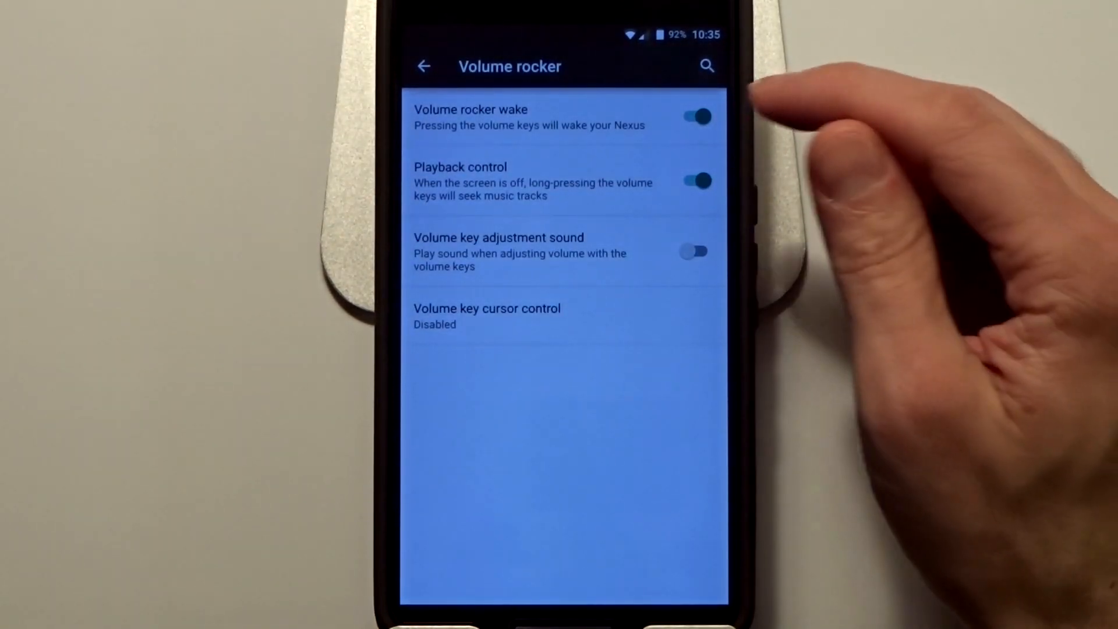
left_click(693, 116)
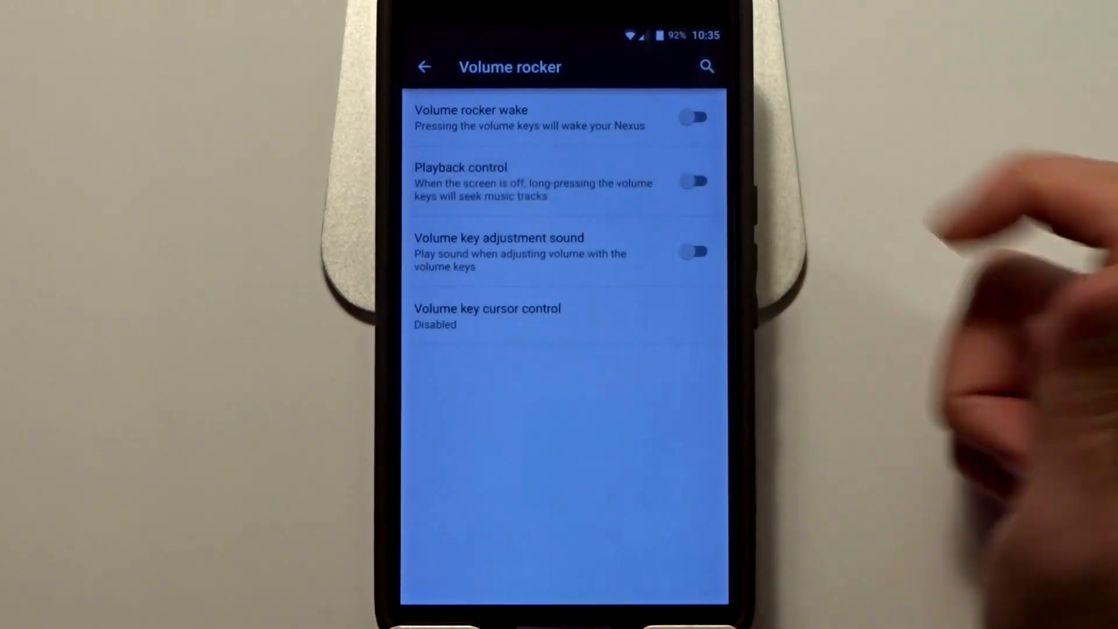
left_click(691, 182)
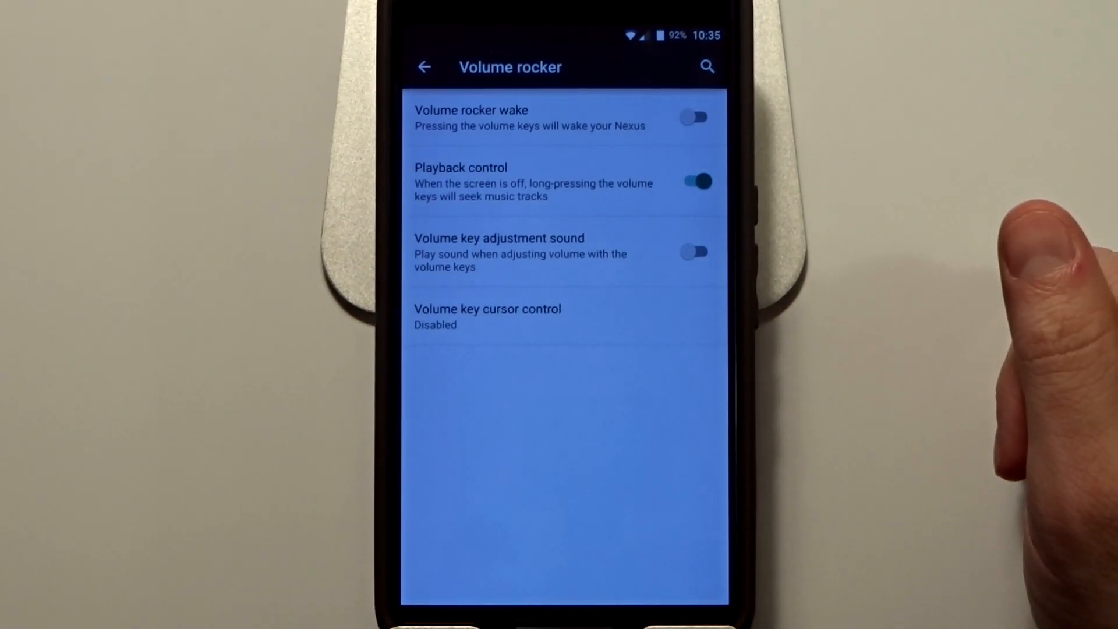
left_click(694, 252)
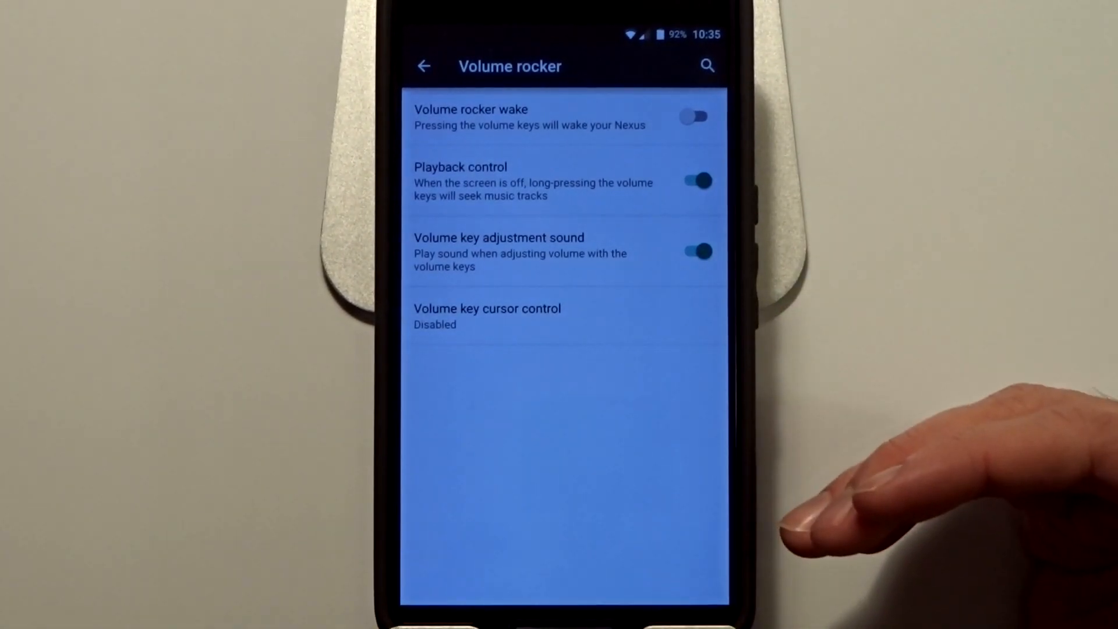
left_click(695, 251)
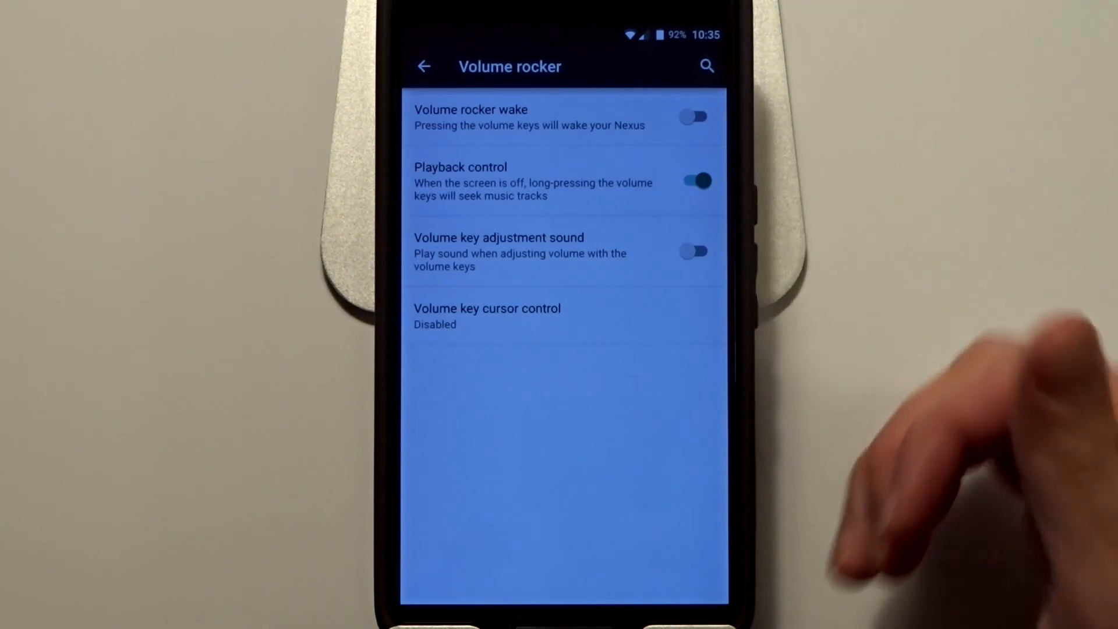
mouse_move(691, 335)
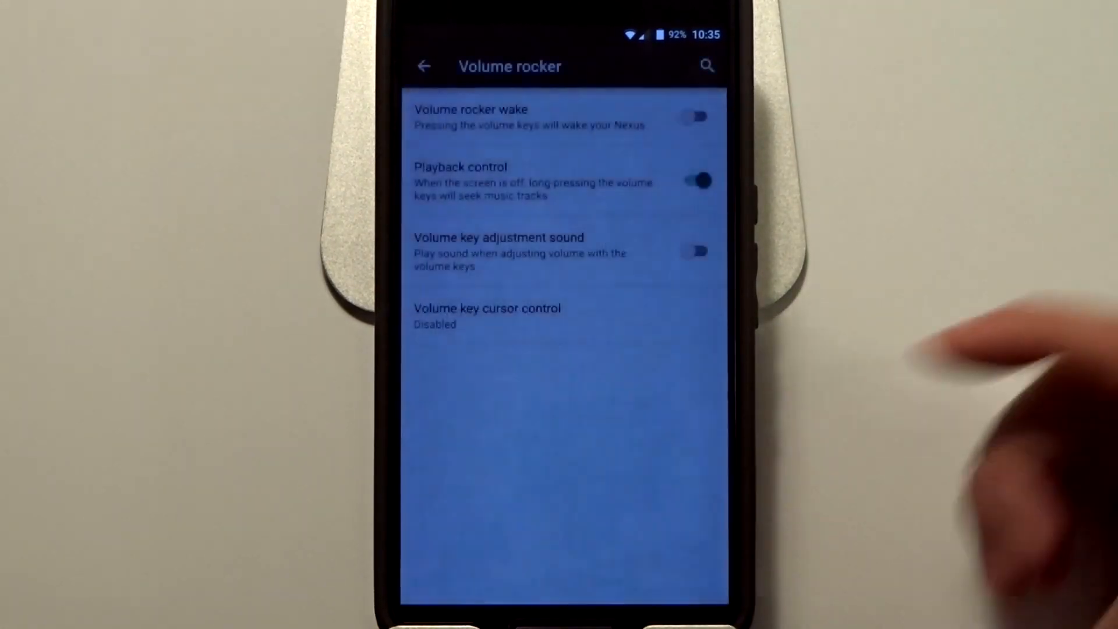
left_click(424, 65)
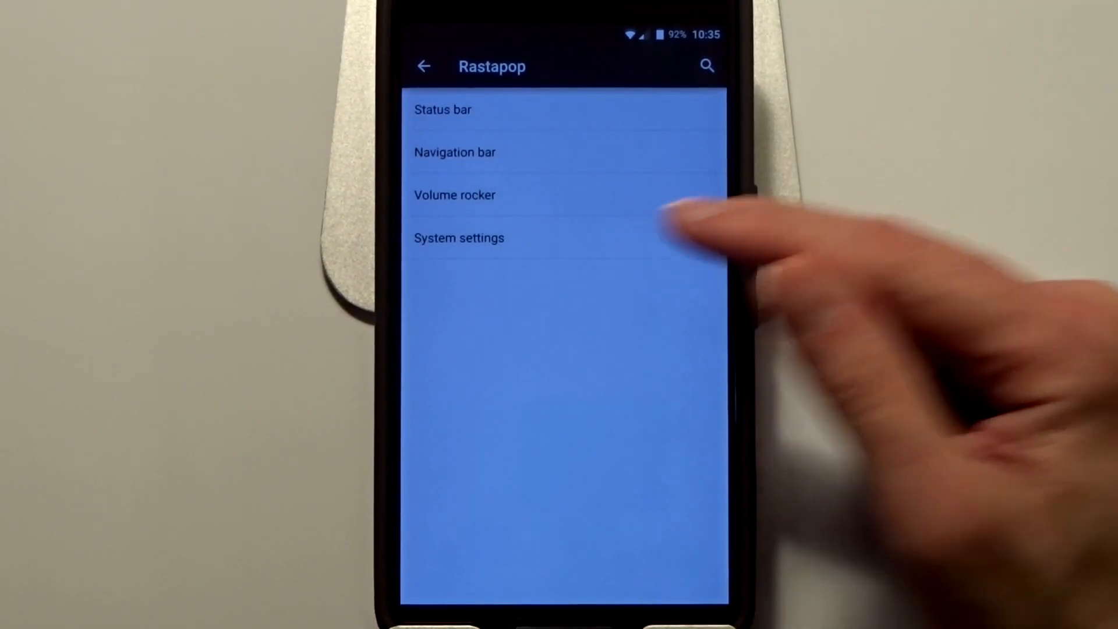
In System settings, toggle the Kill app with long-press back option.
left_click(459, 238)
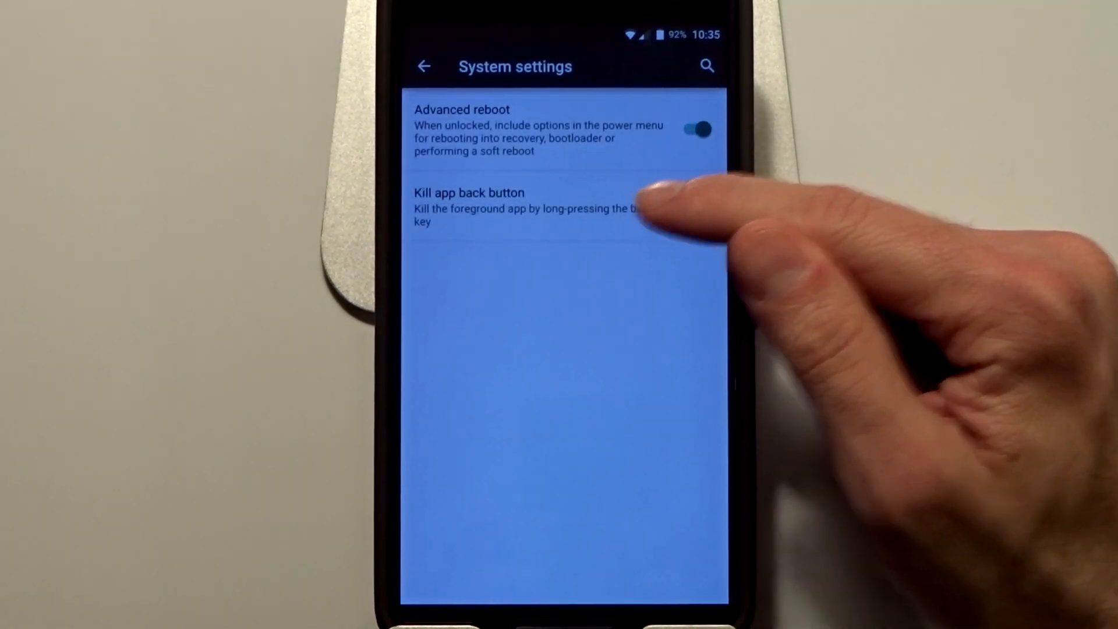
left_click(696, 206)
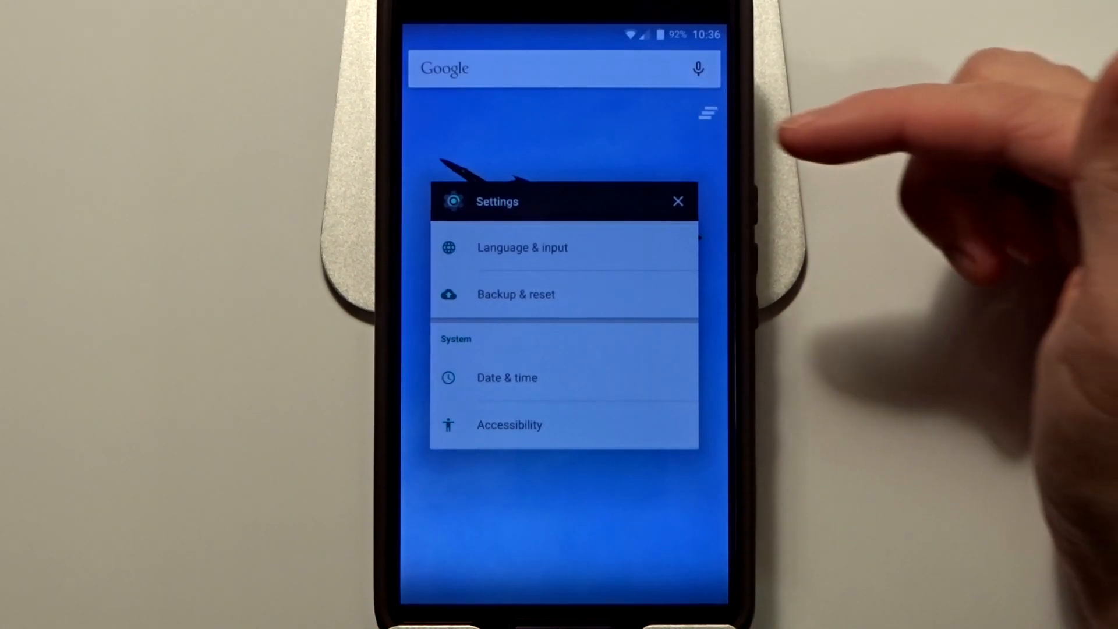
mouse_move(963, 356)
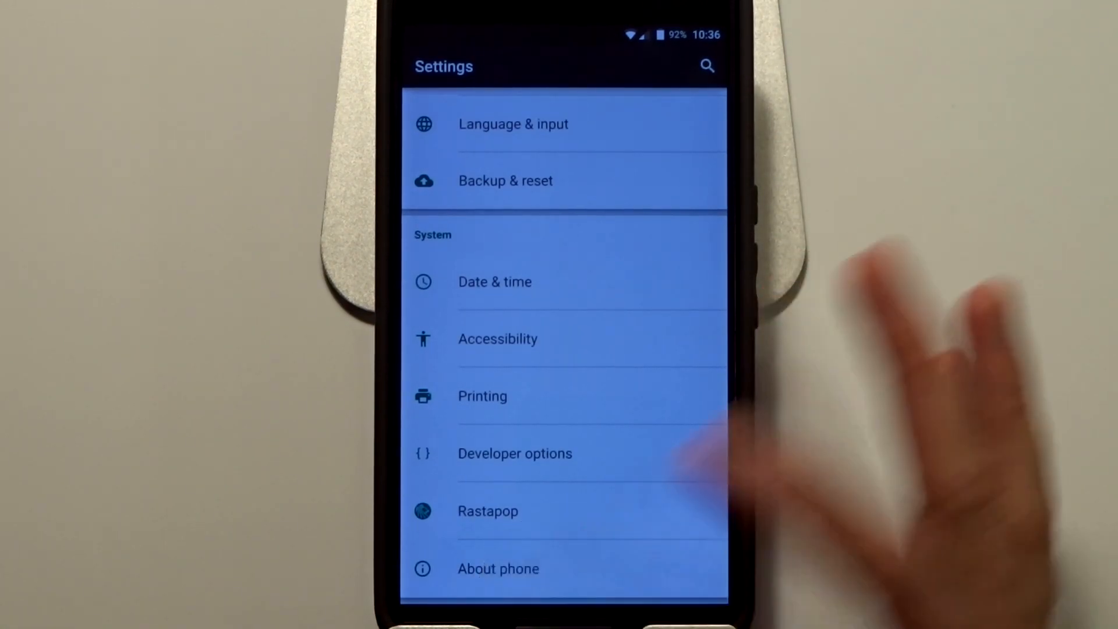
Bring up the About phone details from the main Settings list.
left_click(497, 568)
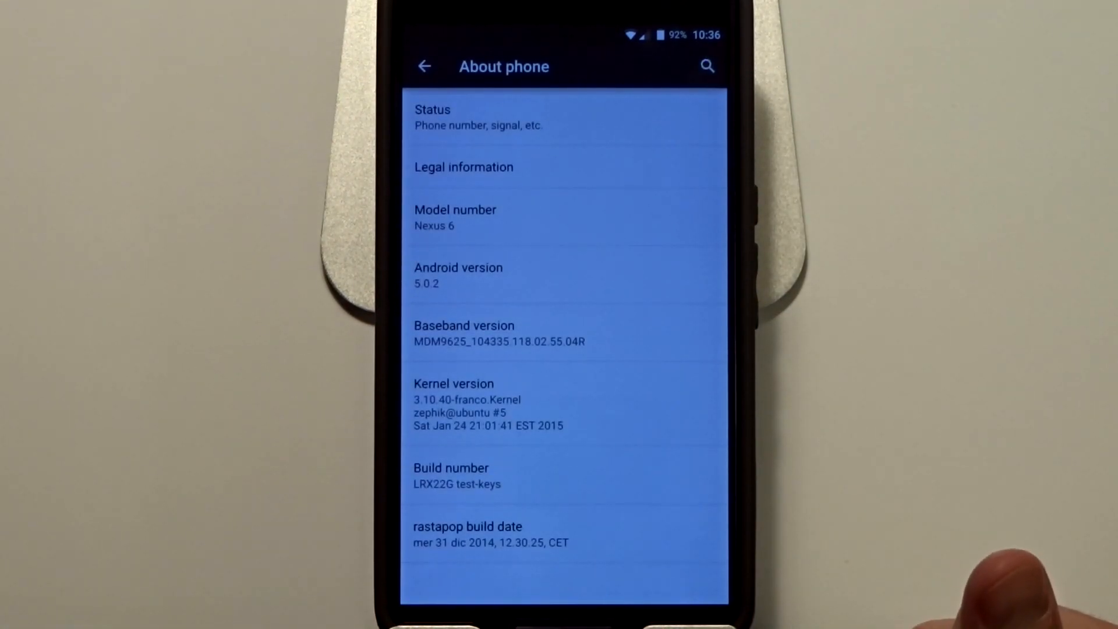